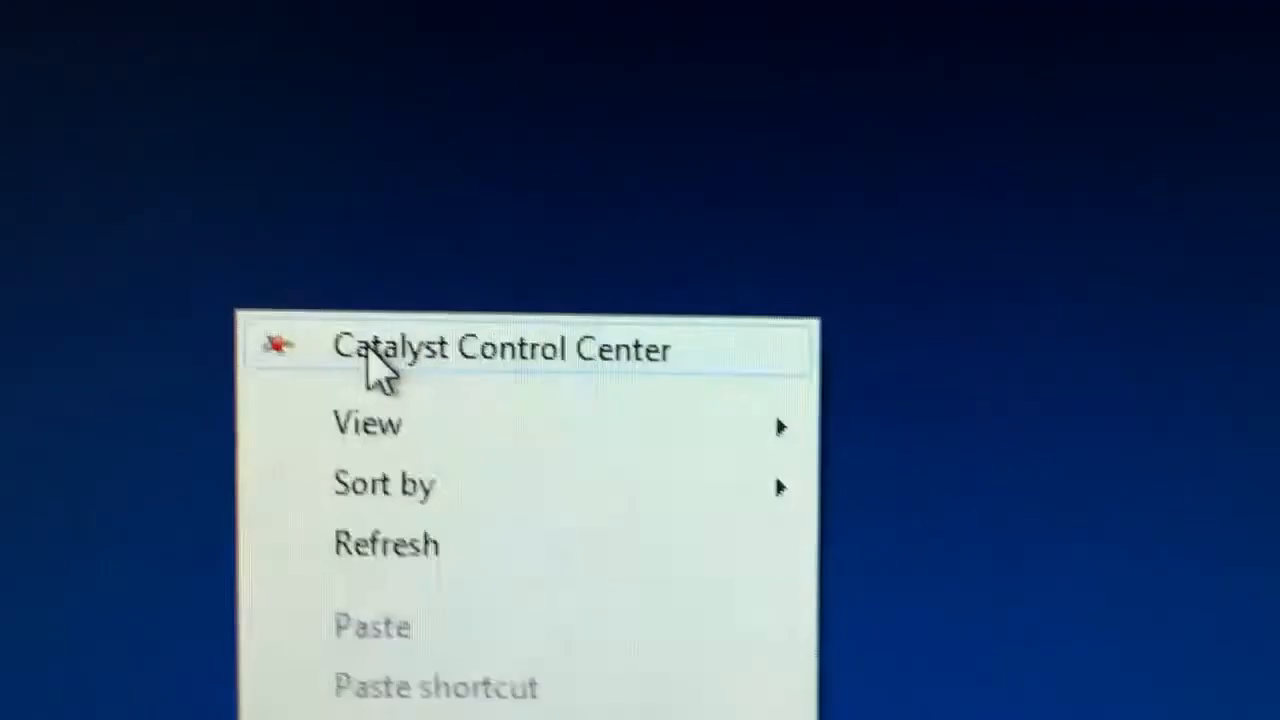
Step: Launch Catalyst Control Center from the desktop menu and expand My Digital Flat-Panels
left_click(501, 349)
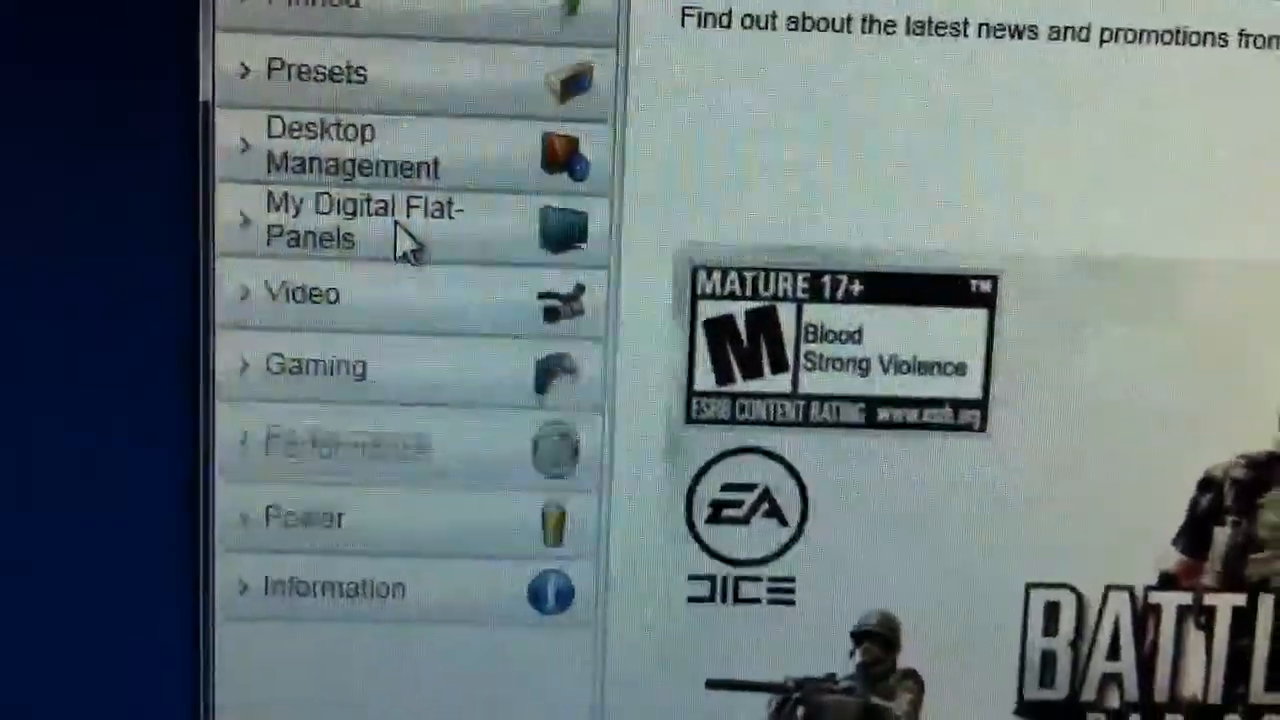
left_click(360, 221)
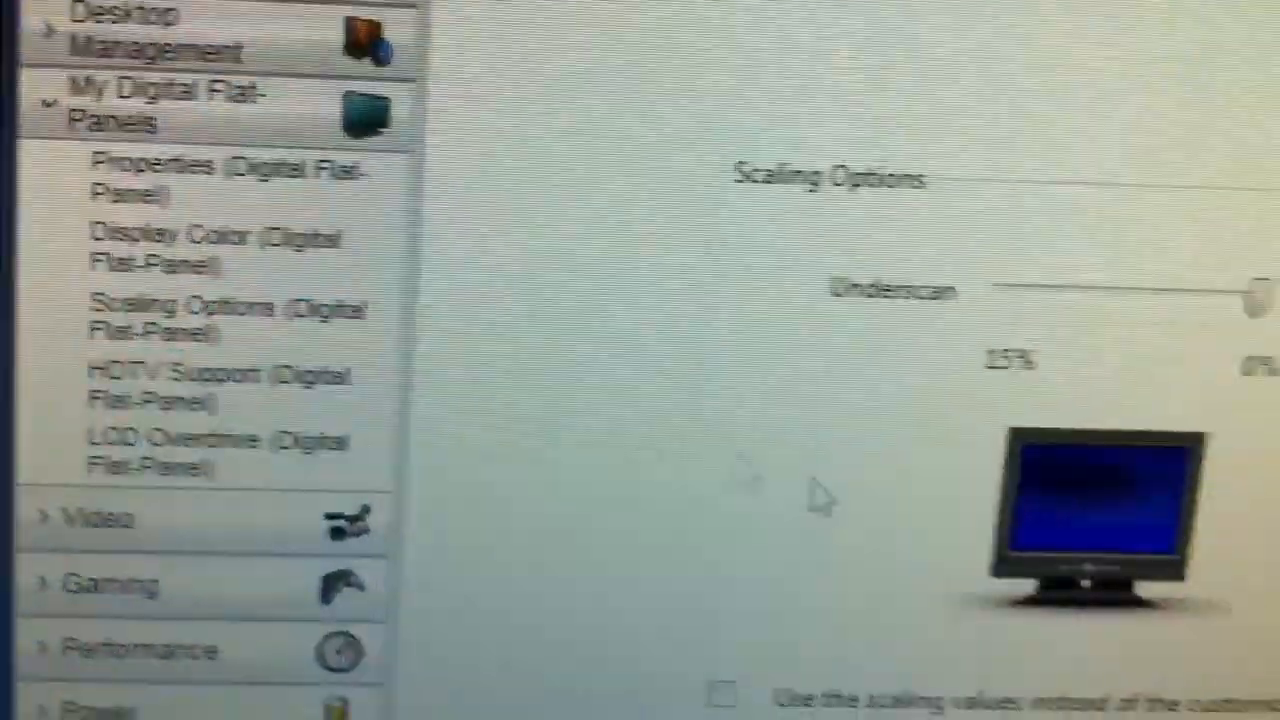